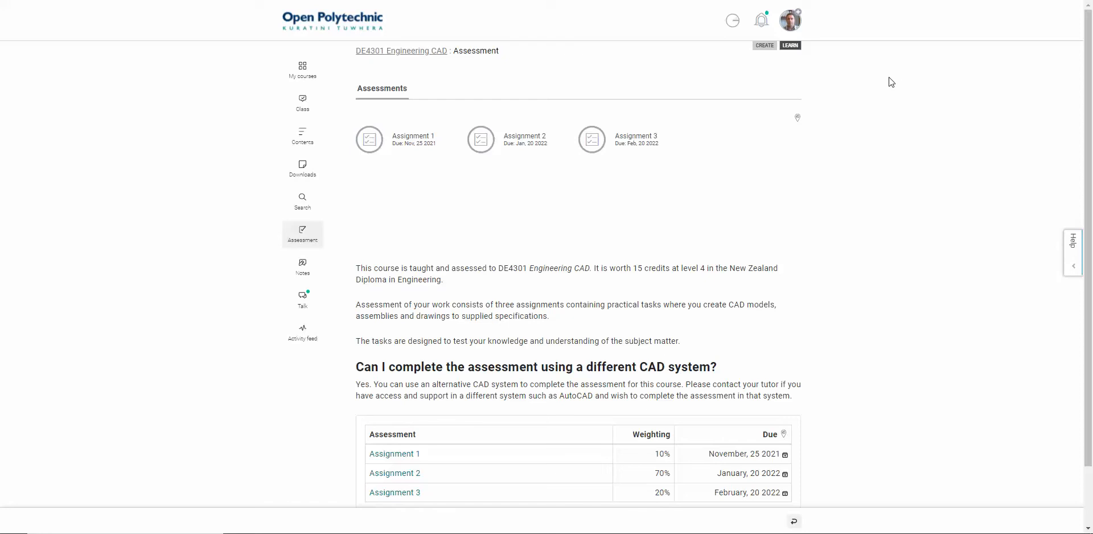
{"action": "mouse_move", "coordinate": [883, 93]}
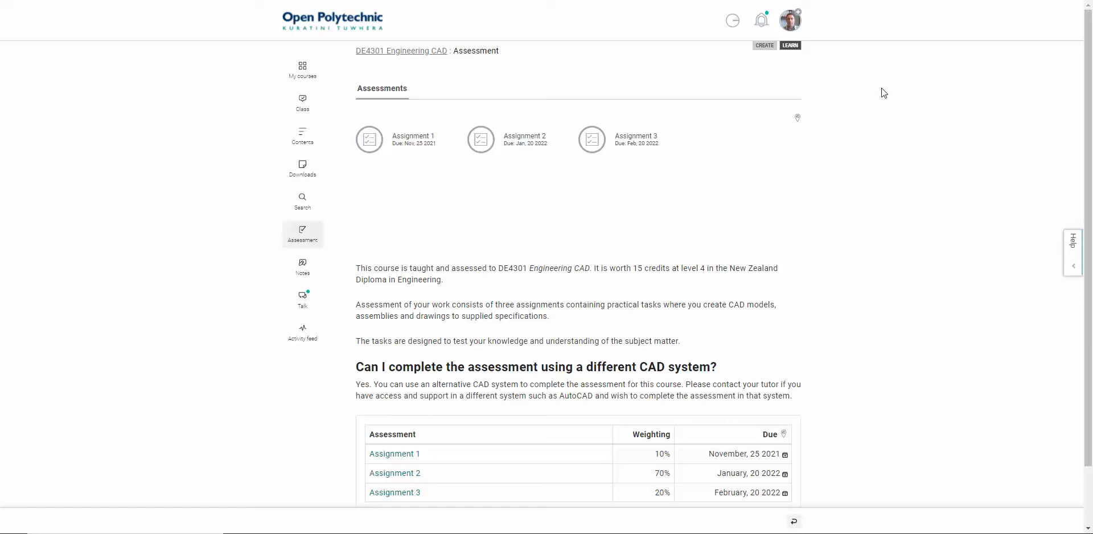
{"action": "mouse_move", "coordinate": [757, 202]}
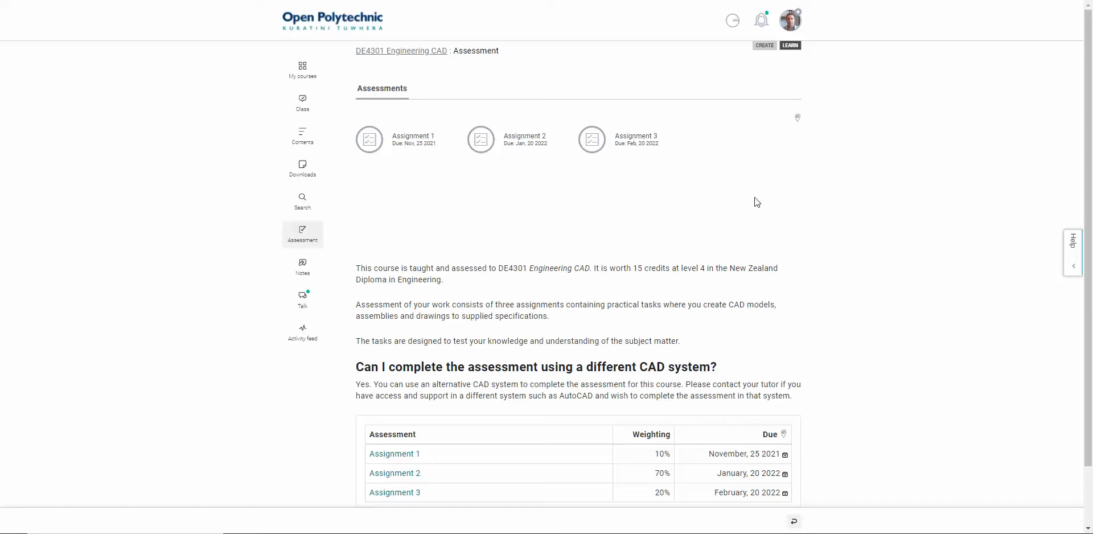
{"action": "mouse_move", "coordinate": [708, 189]}
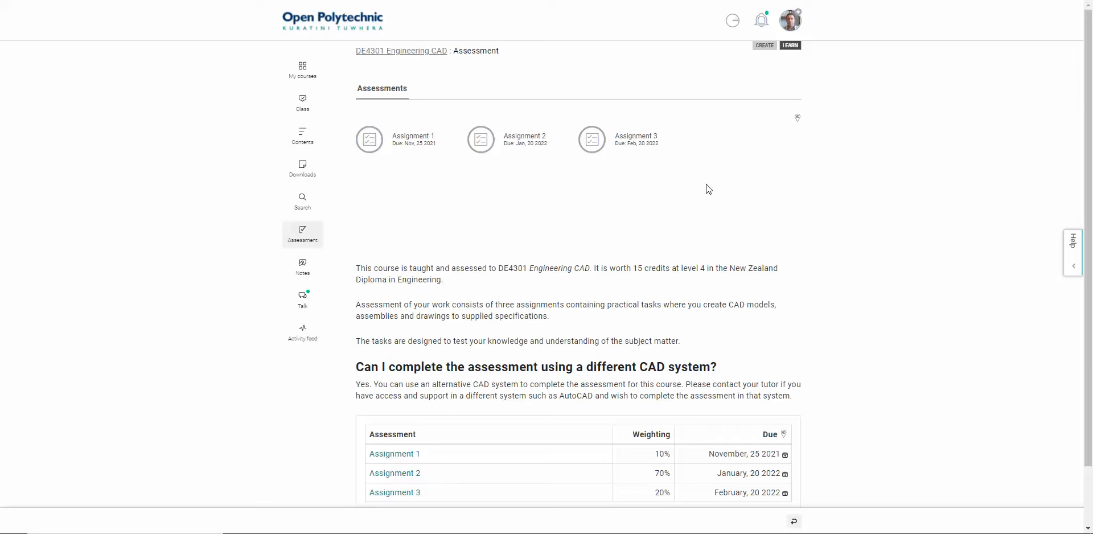
{"action": "mouse_move", "coordinate": [689, 184]}
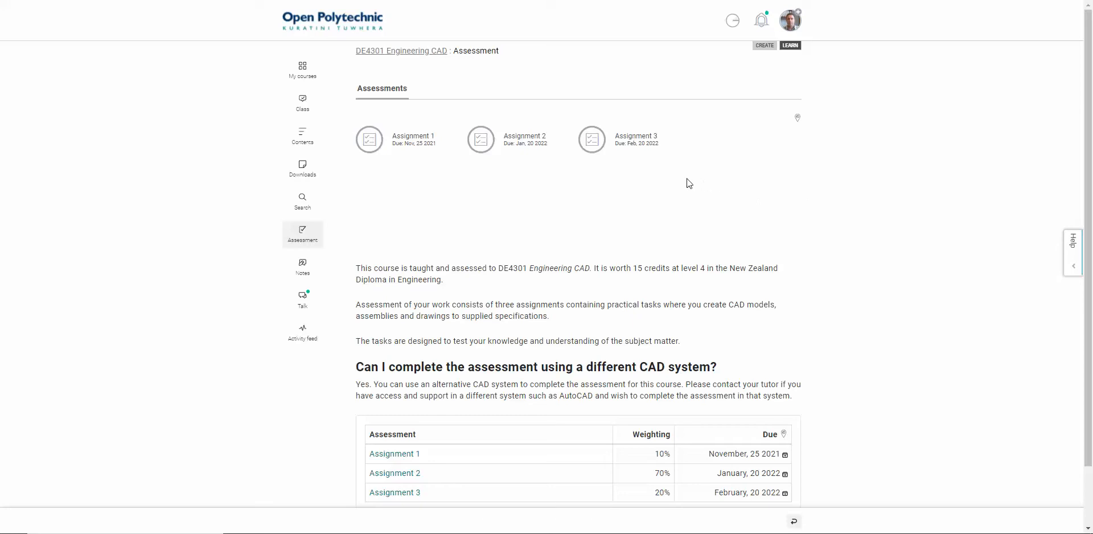
{"action": "mouse_move", "coordinate": [394, 454]}
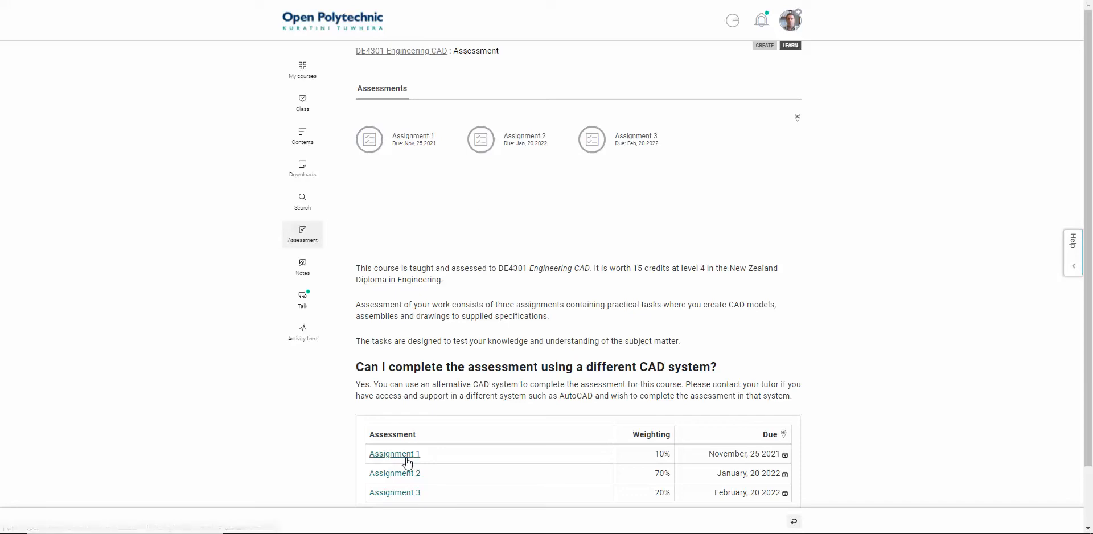
Step: Open the Assignment 1 page and download Assignment_1_files.zip
{"action": "left_click", "coordinate": [394, 454]}
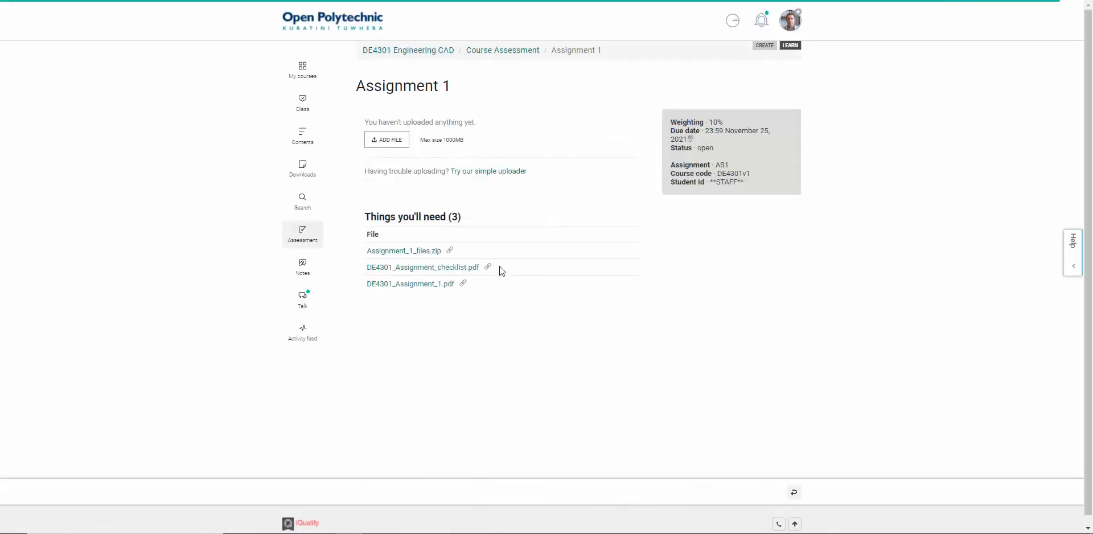
{"action": "mouse_move", "coordinate": [403, 251]}
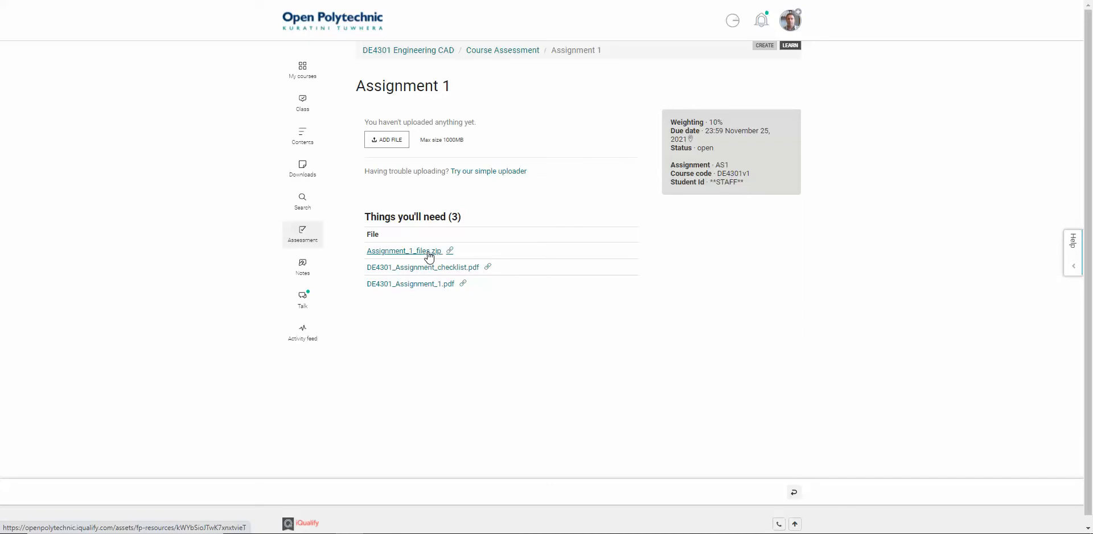
{"action": "left_click", "coordinate": [403, 251]}
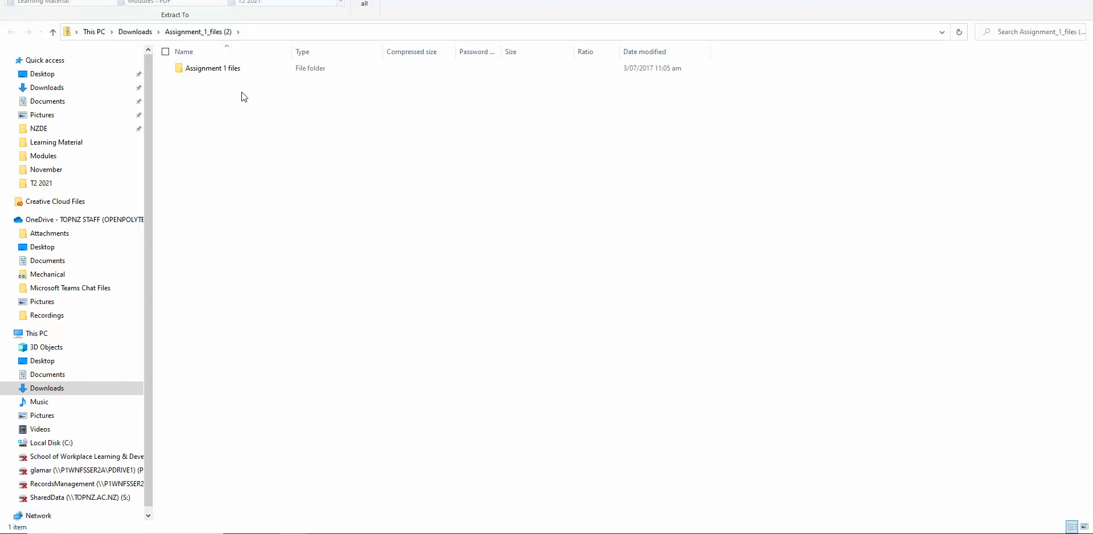
Step: Extract all of Assignment_1_files (2) from Downloads into its suggested folder
{"action": "left_click", "coordinate": [47, 87]}
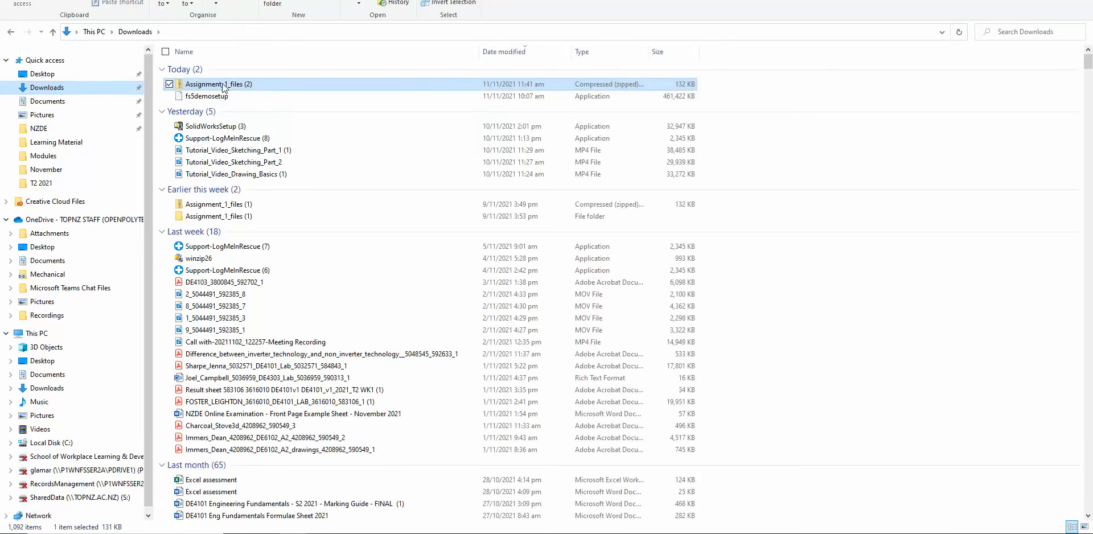
{"action": "right_click", "coordinate": [218, 83]}
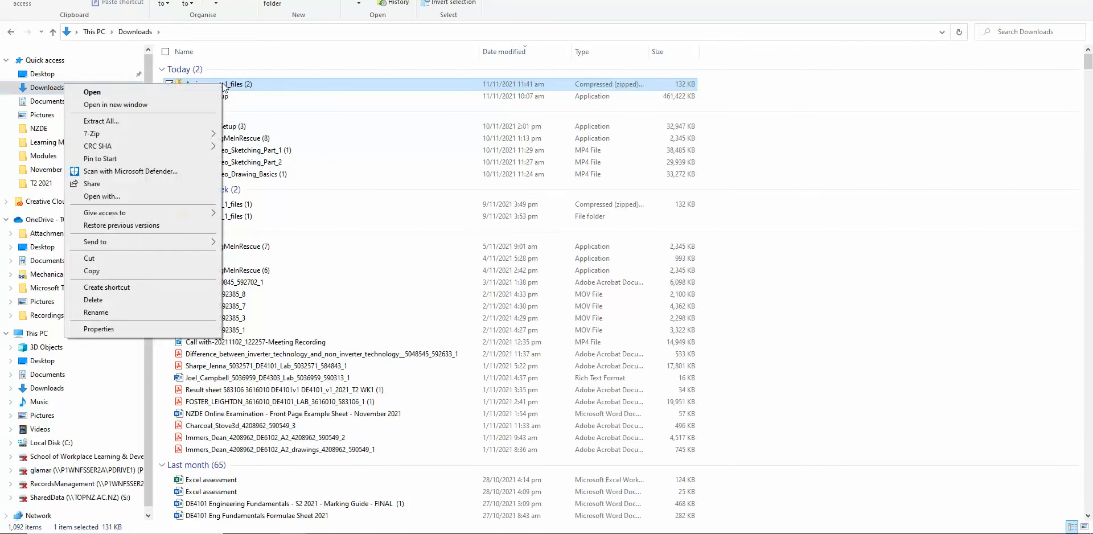
{"action": "mouse_move", "coordinate": [116, 241]}
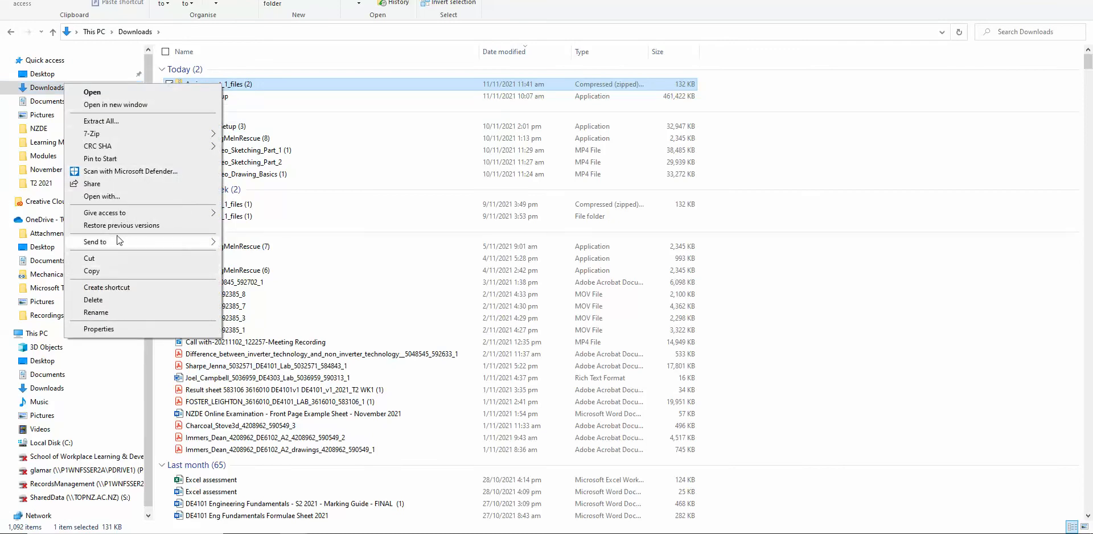
{"action": "left_click", "coordinate": [101, 121]}
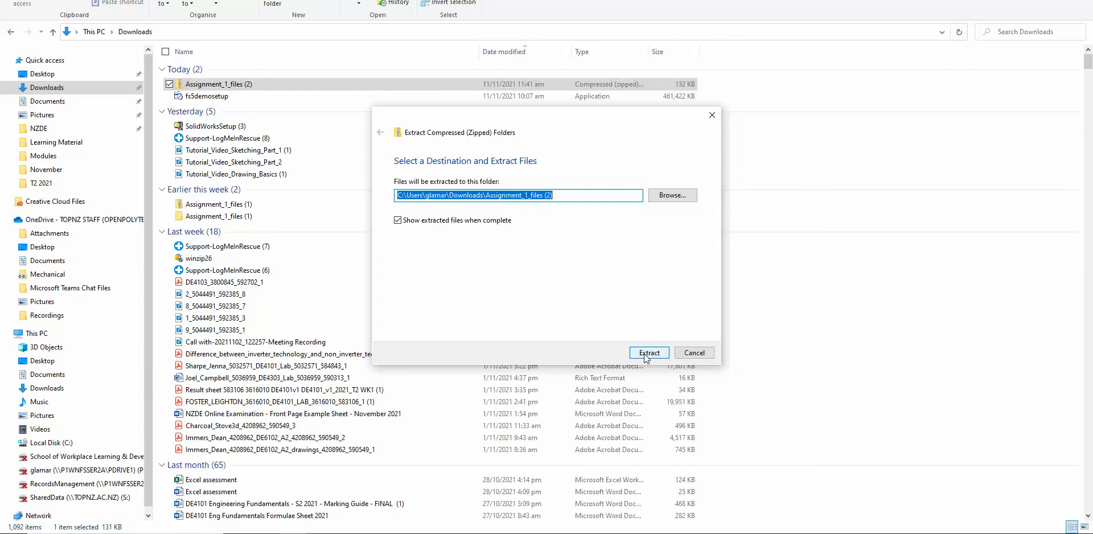
{"action": "left_click", "coordinate": [649, 352]}
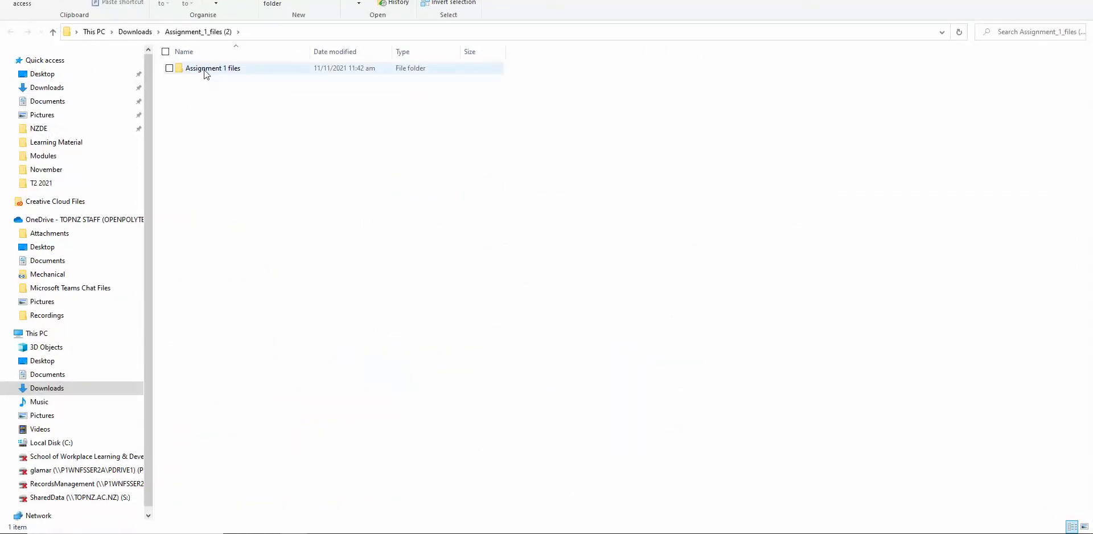
{"action": "mouse_move", "coordinate": [213, 68]}
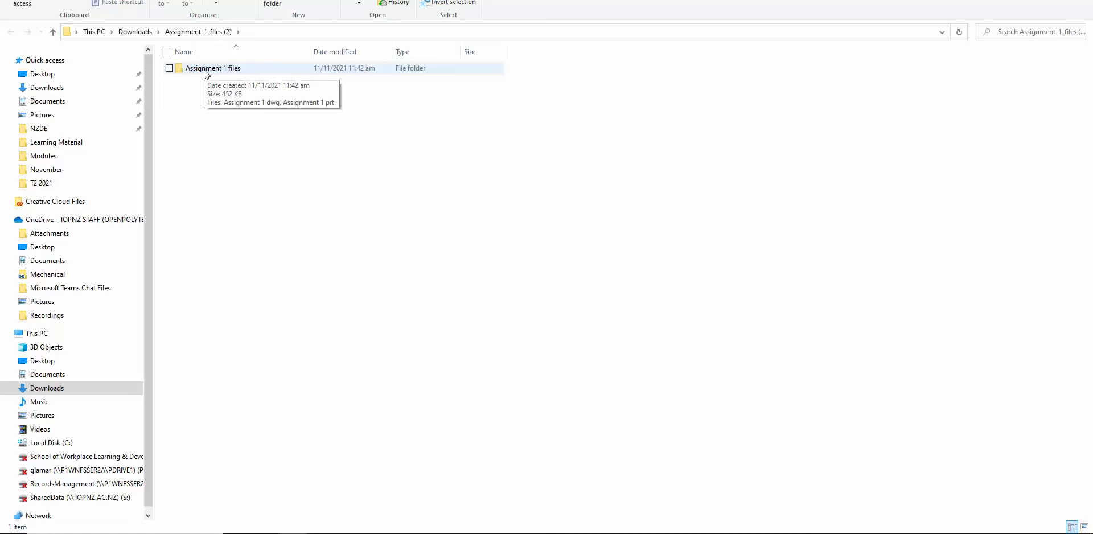
Step: Open the Assignment 1 files folder to show the drawing and part files
{"action": "double_click", "coordinate": [213, 68]}
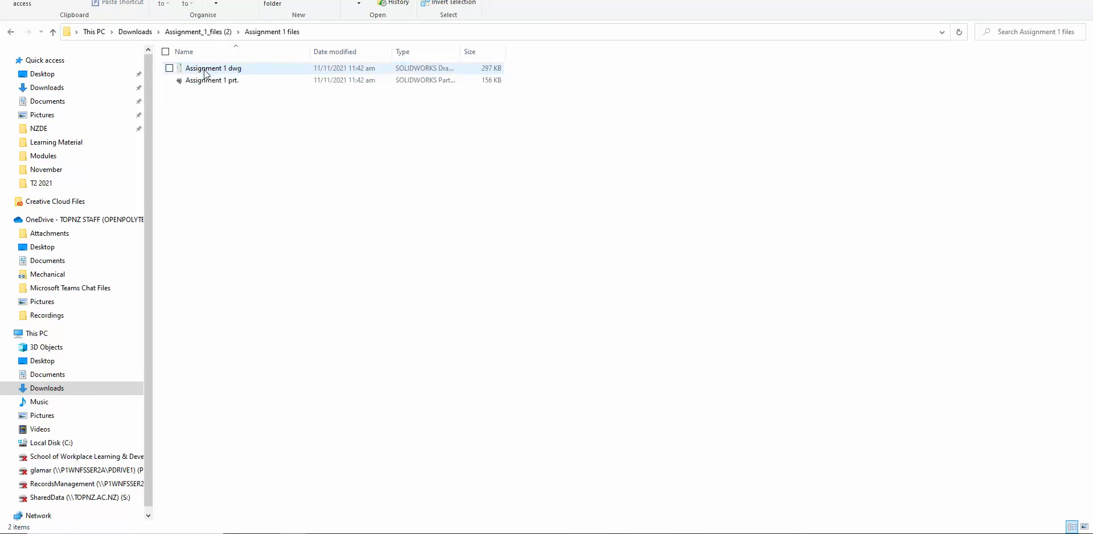
{"action": "mouse_move", "coordinate": [211, 79]}
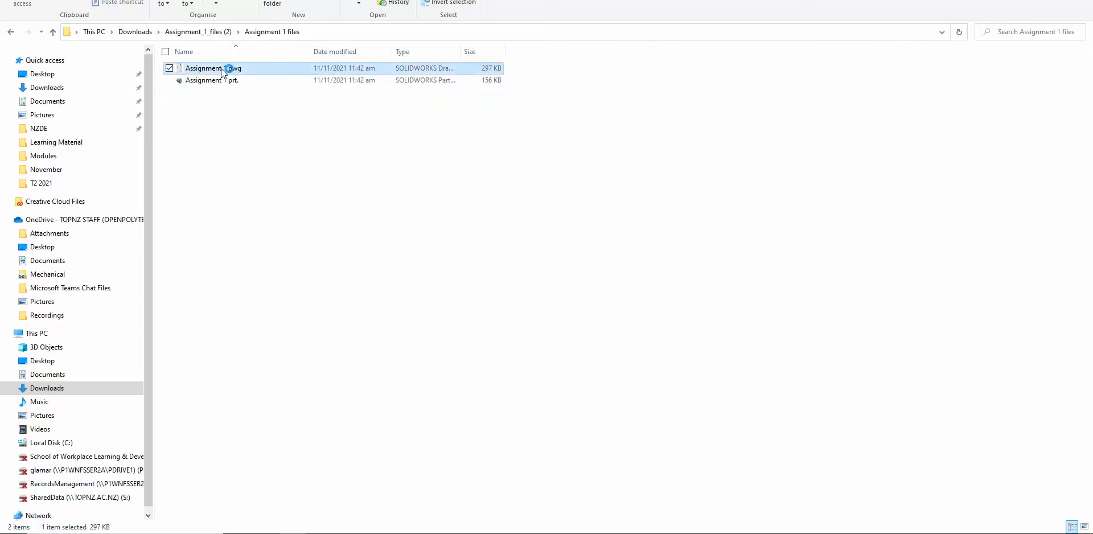
Step: Open Assignment 1 dwg and browse to Assignment 1 prt. as its missing part
{"action": "double_click", "coordinate": [212, 68]}
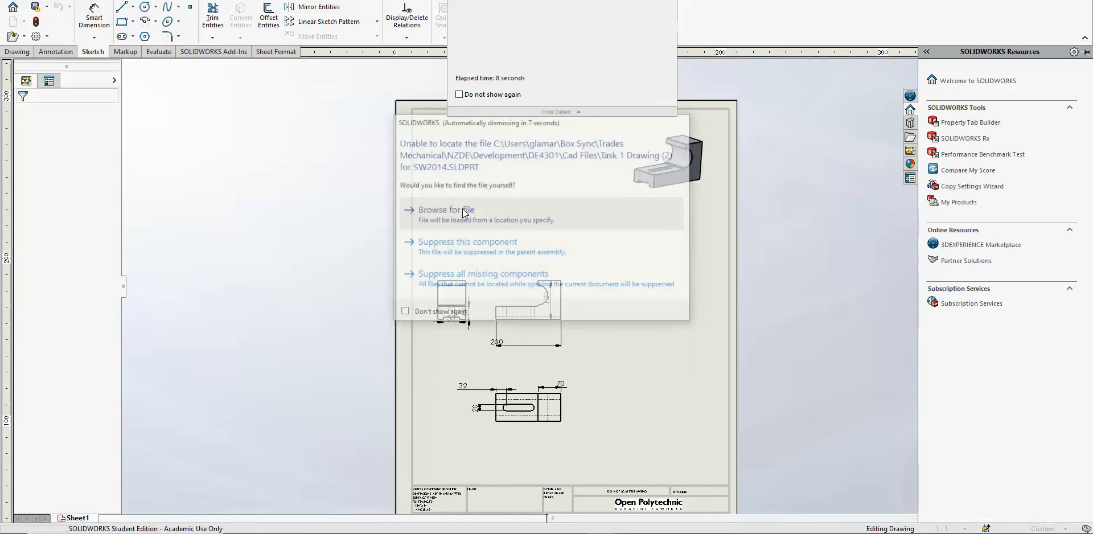
{"action": "left_click", "coordinate": [444, 208]}
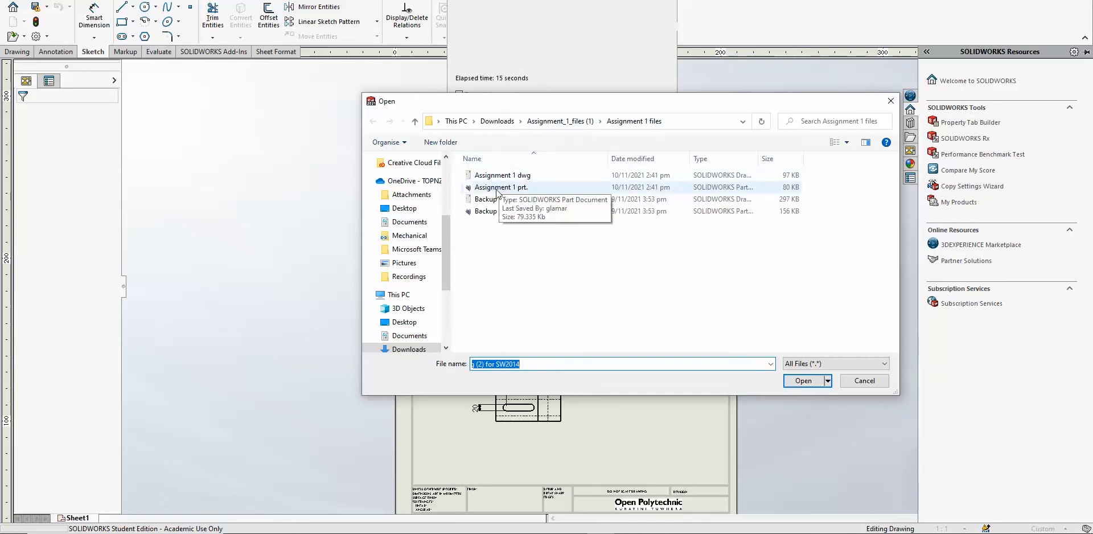
{"action": "left_click", "coordinate": [500, 187]}
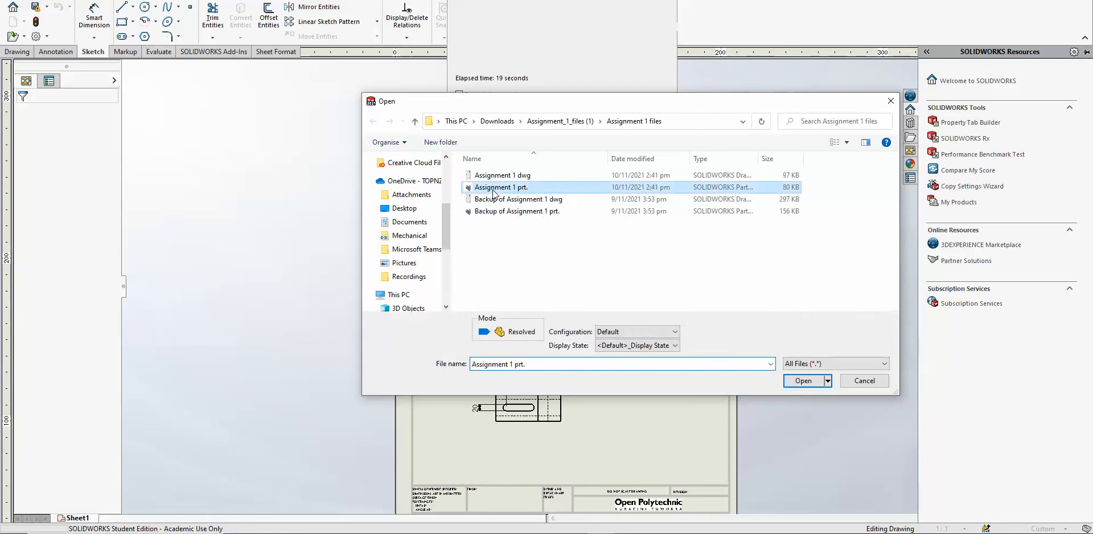
{"action": "left_click", "coordinate": [803, 380]}
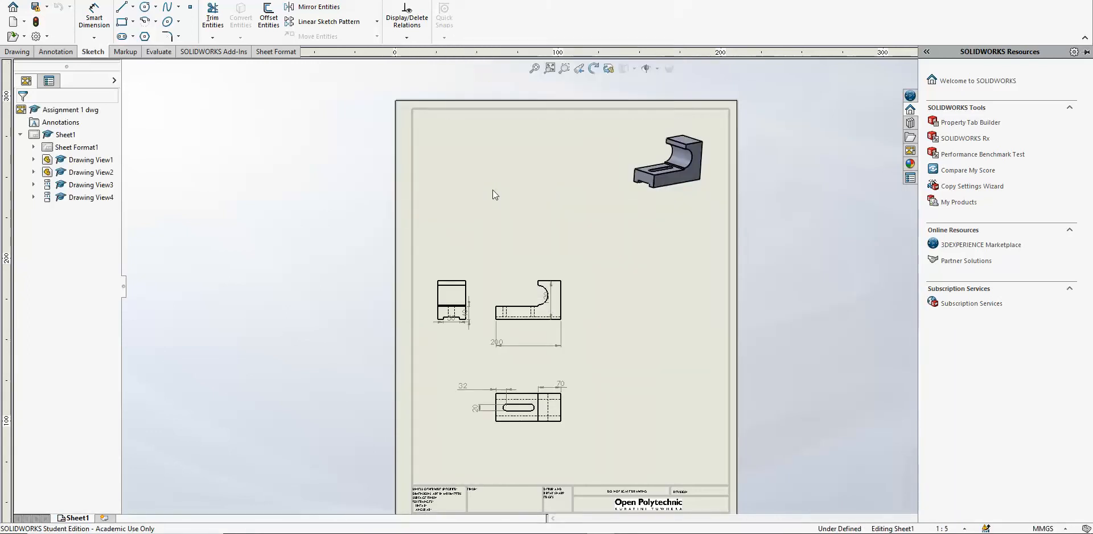
{"action": "mouse_move", "coordinate": [561, 249]}
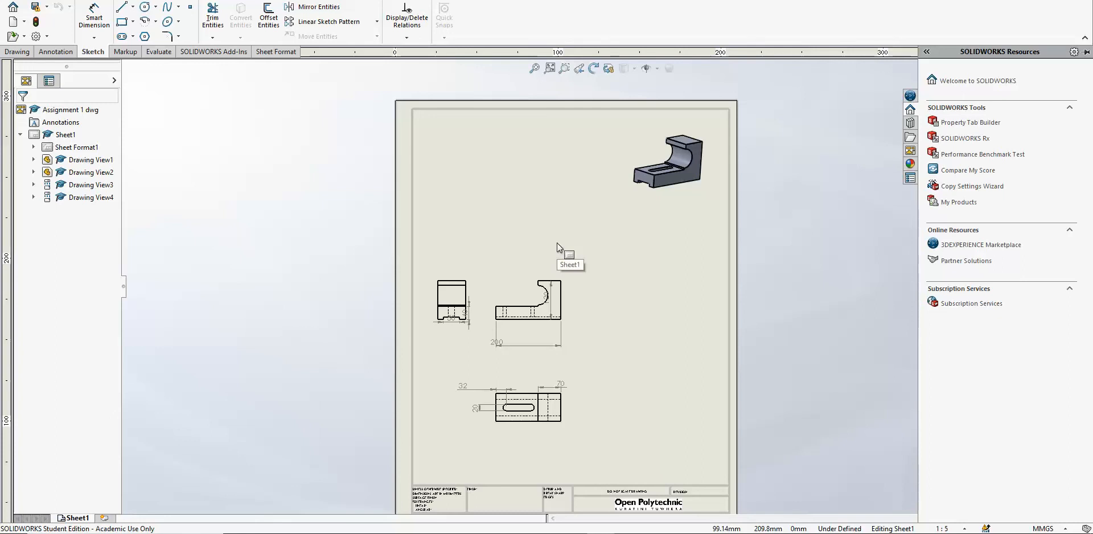
{"action": "mouse_move", "coordinate": [621, 251]}
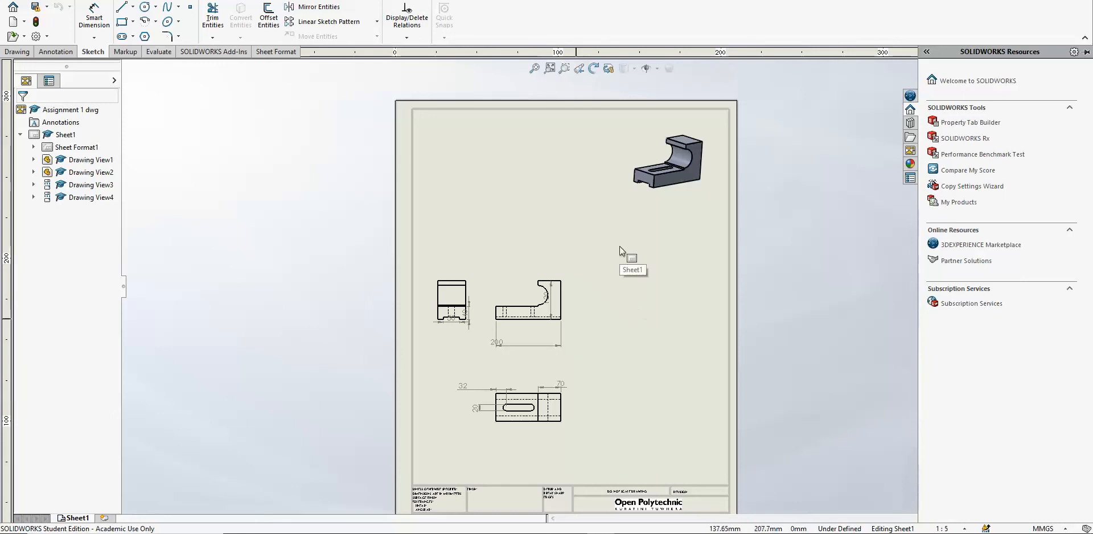
{"action": "mouse_move", "coordinate": [602, 210]}
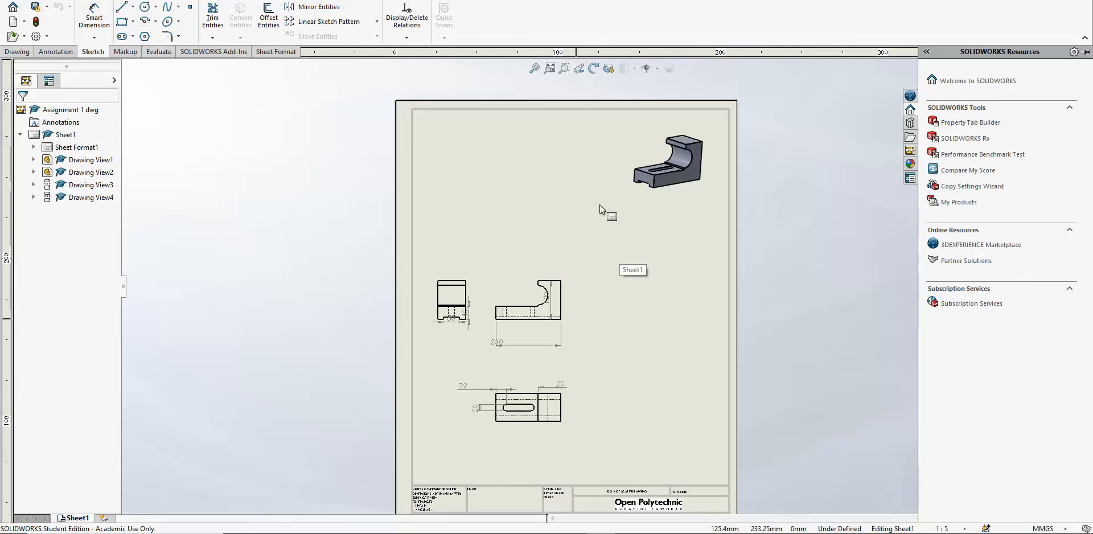
{"action": "mouse_move", "coordinate": [590, 210]}
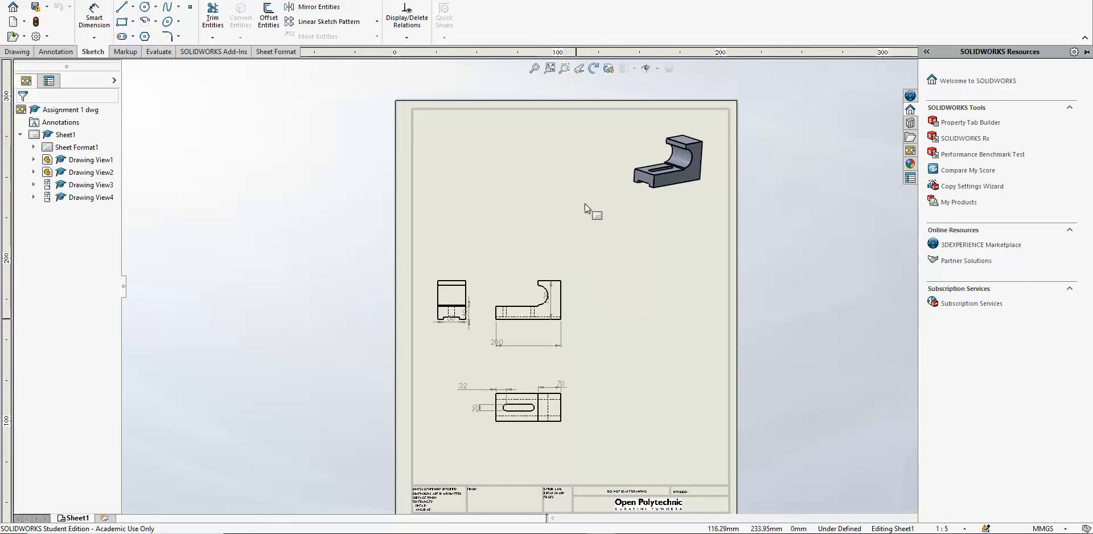